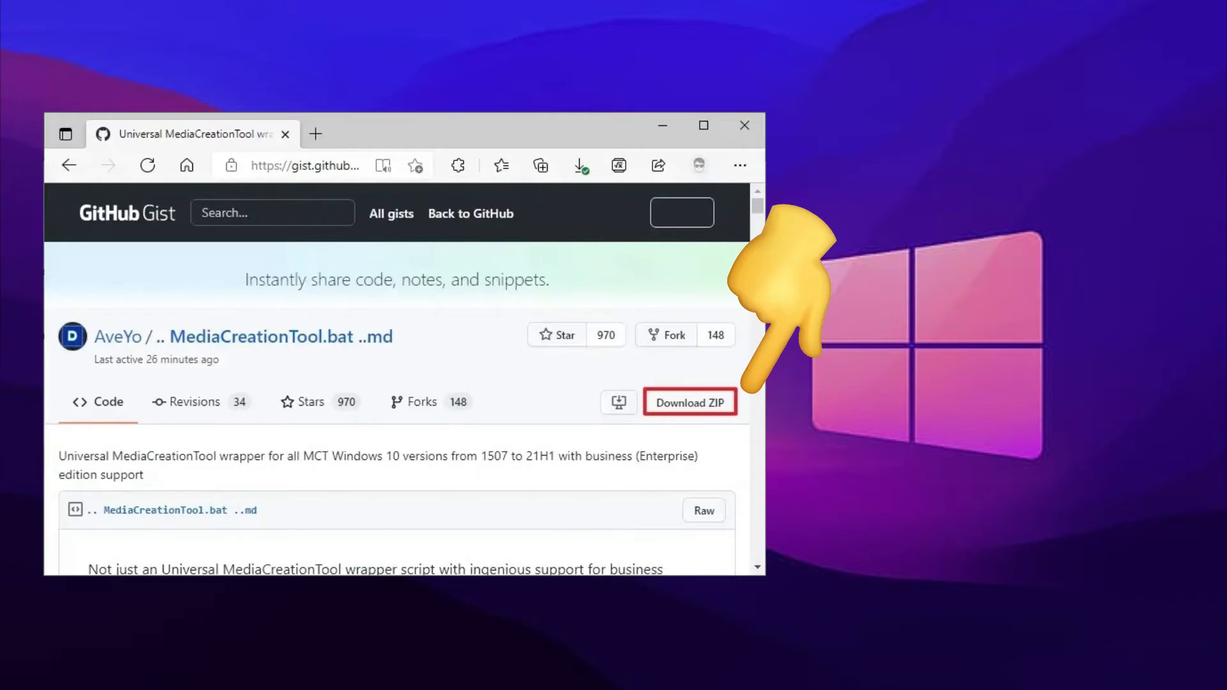
Download the MediaCreationTool gist as a single ZIP archive
click(690, 401)
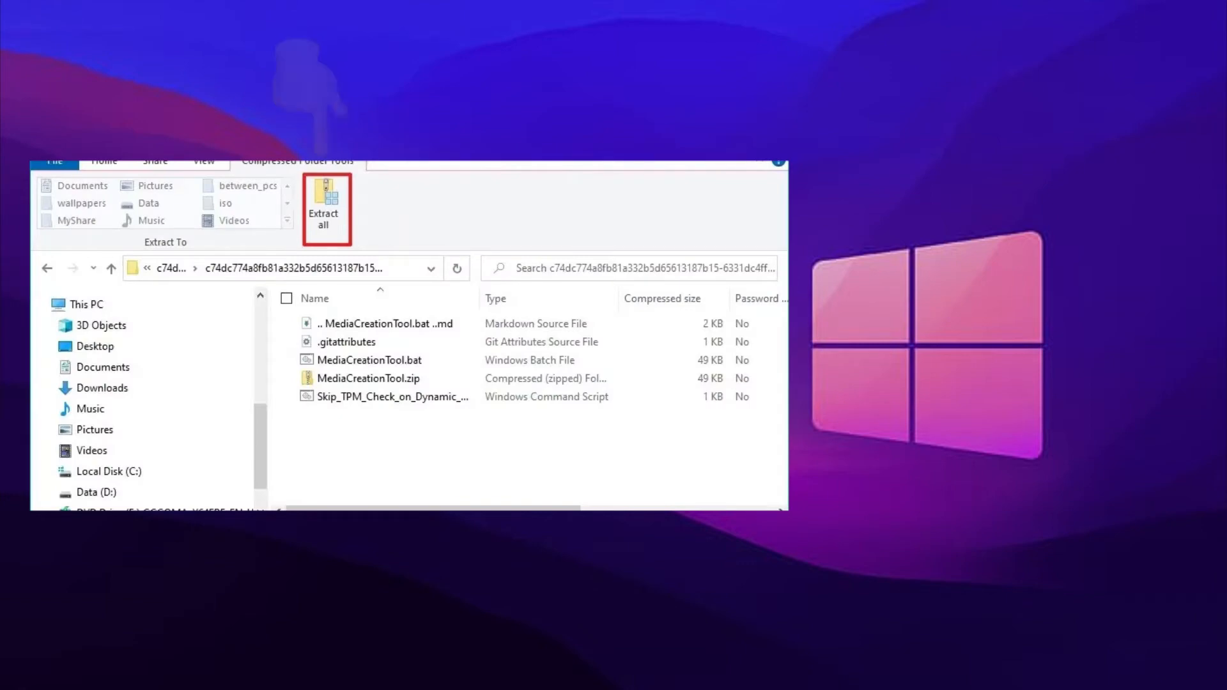
Extract the gist into Documents\bypass and run Skip_TPM_Check as administrator
right_click(300, 258)
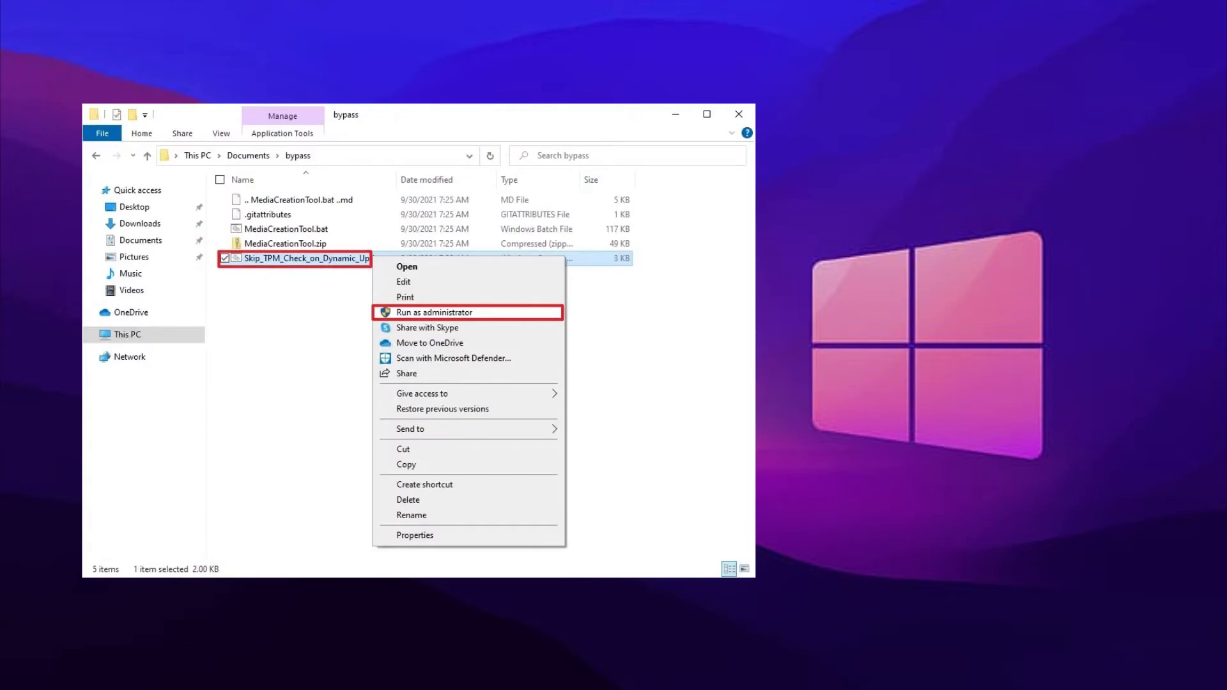